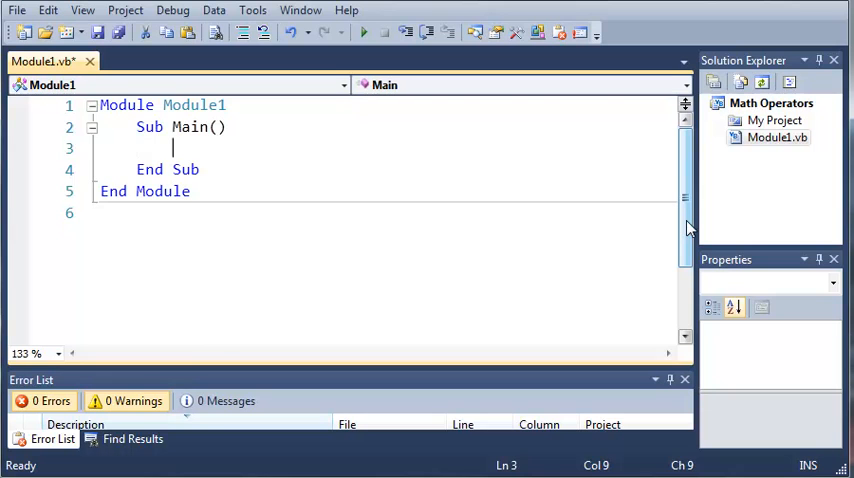
Step: Declare Age As Integer and hasInsurance As Boolean in Main, both set to Nothing
text(Dim)
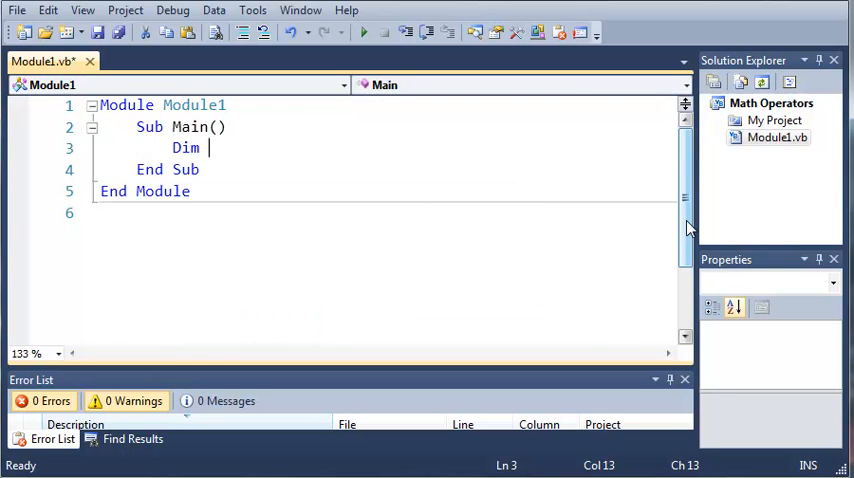
text(Age)
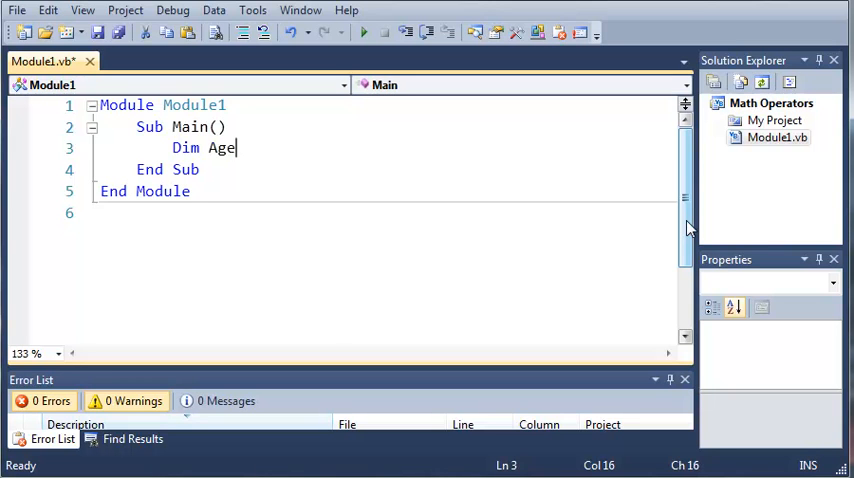
text(As Integer = Nothing)
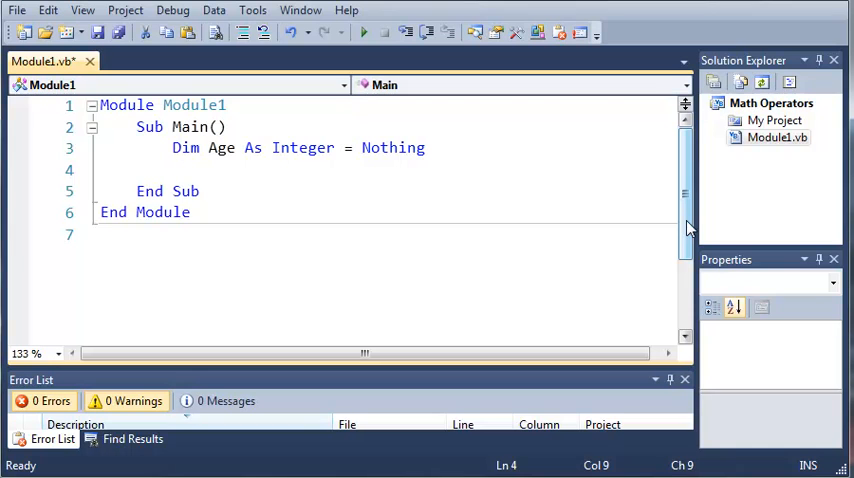
text(Dim hasI)
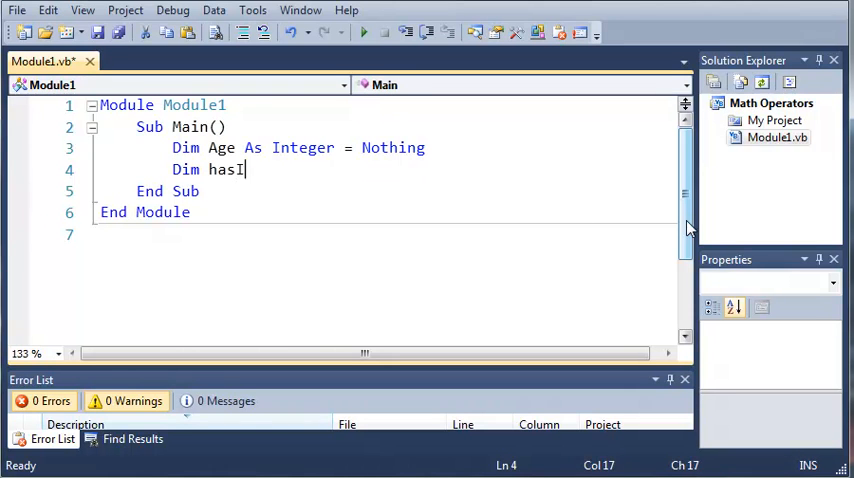
text(nsurance As Boolean =)
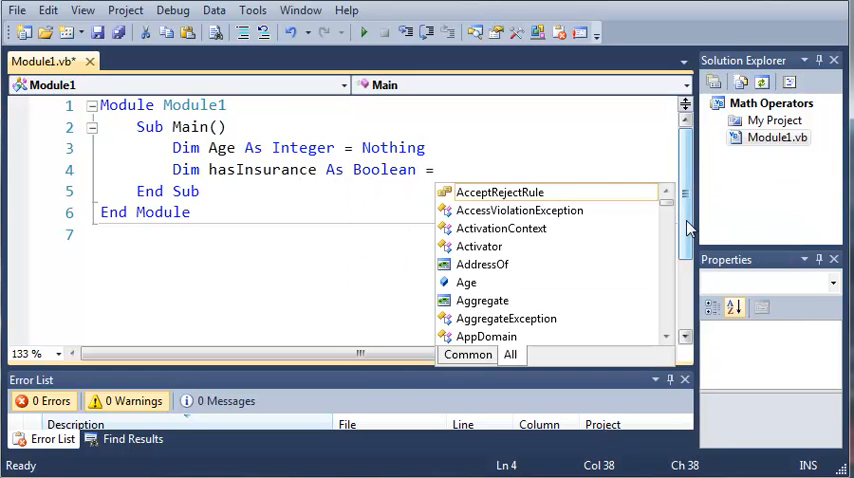
text(Nothing)
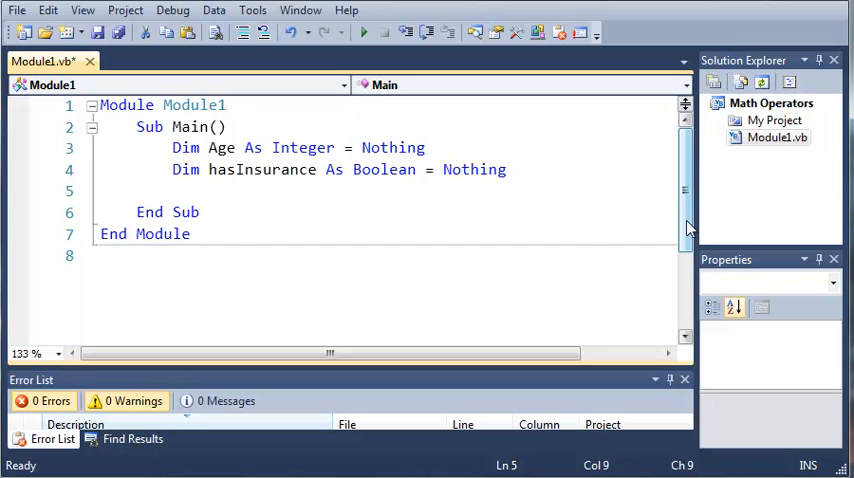
Step: Prompt for the user's age and read the answer into Age with Console.ReadLine
text(Console.)
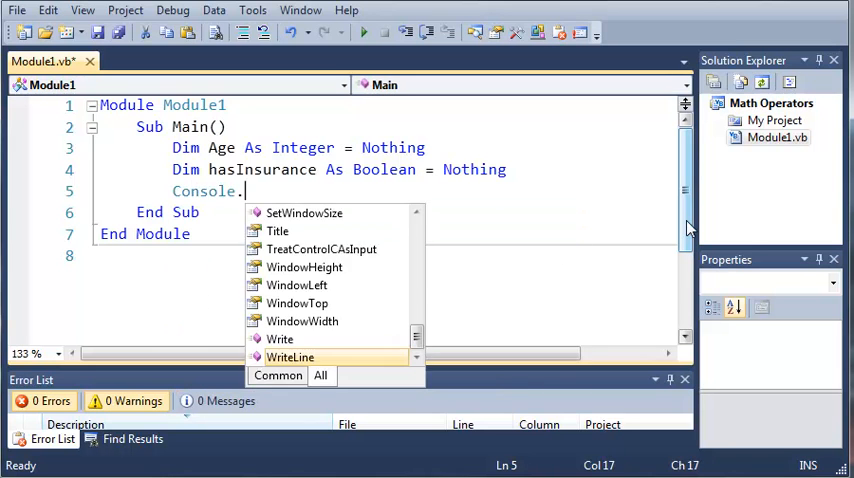
text(WriteLine("What is your)
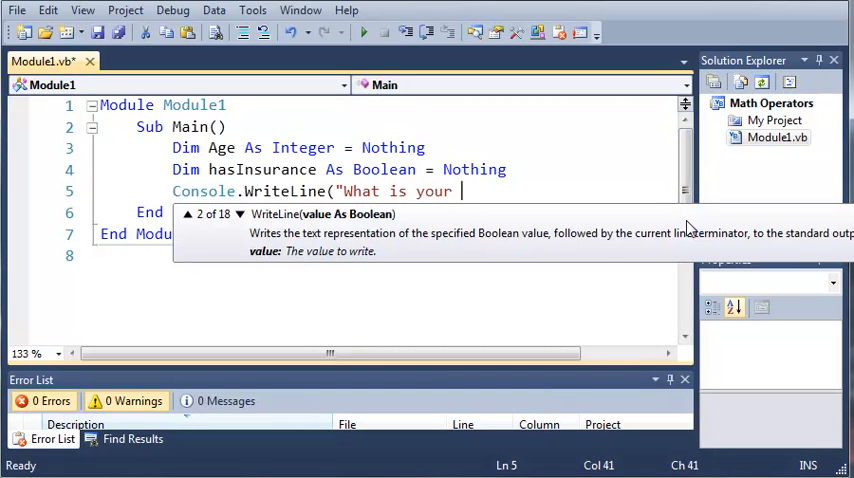
text(age?"))
text(Age =)
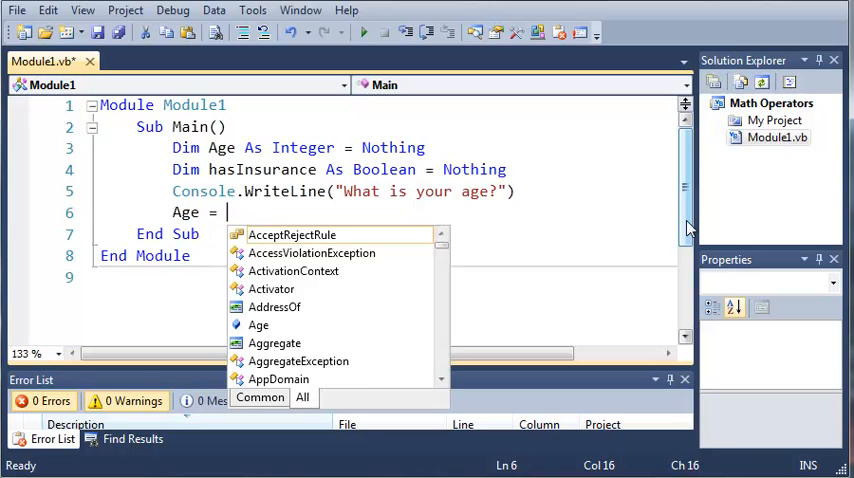
text(Console.ReadLine()
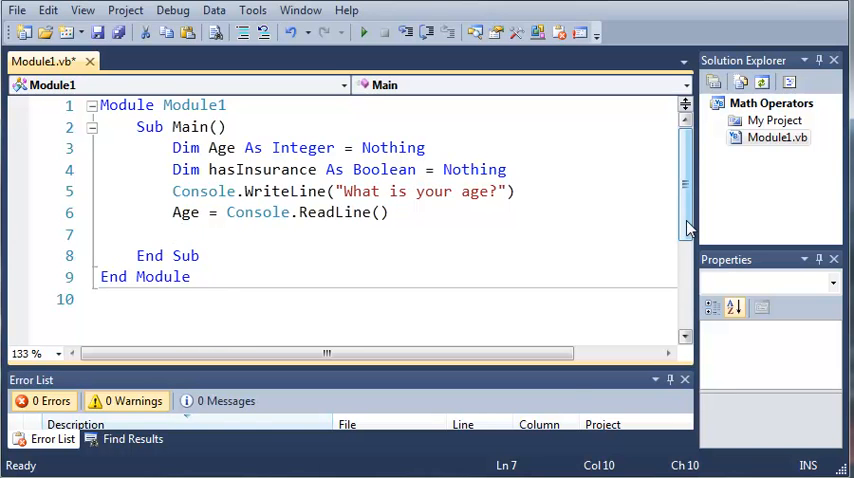
Step: Prompt whether the user has insurance and read the answer into hasInsurance
text(Console.)
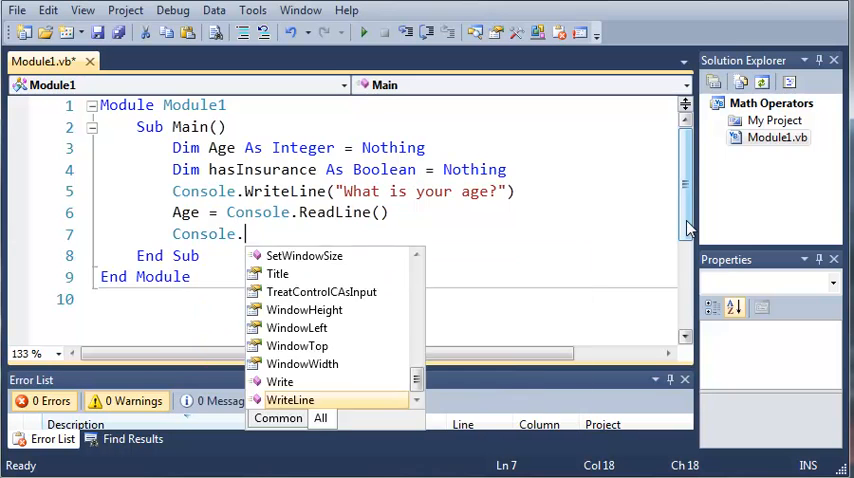
text(WriteLine("Do you have insurance? true/false)
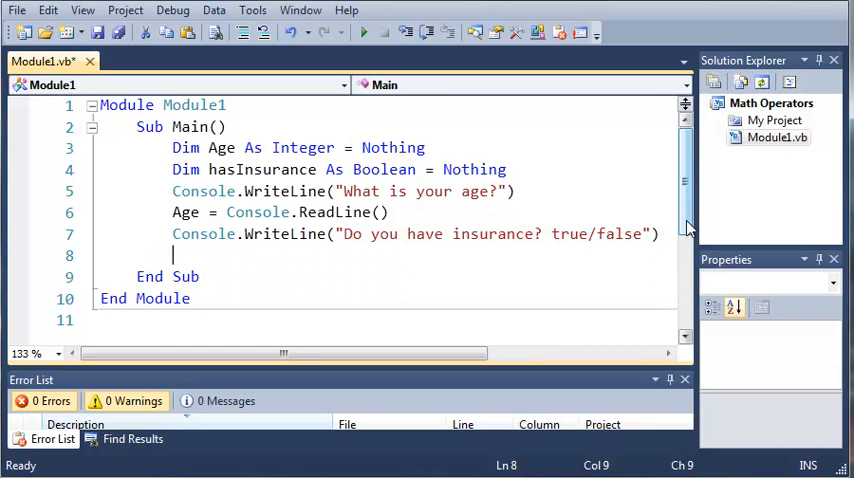
text(hasInsurance = C)
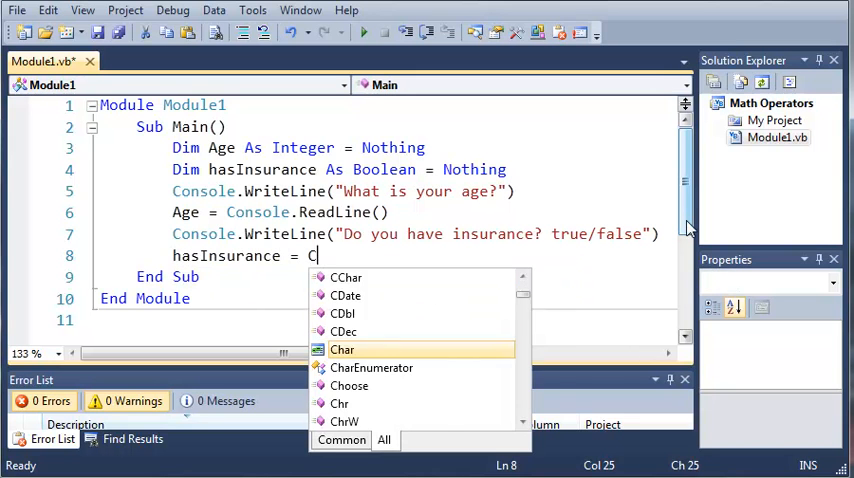
text(onsole.ReadLine()
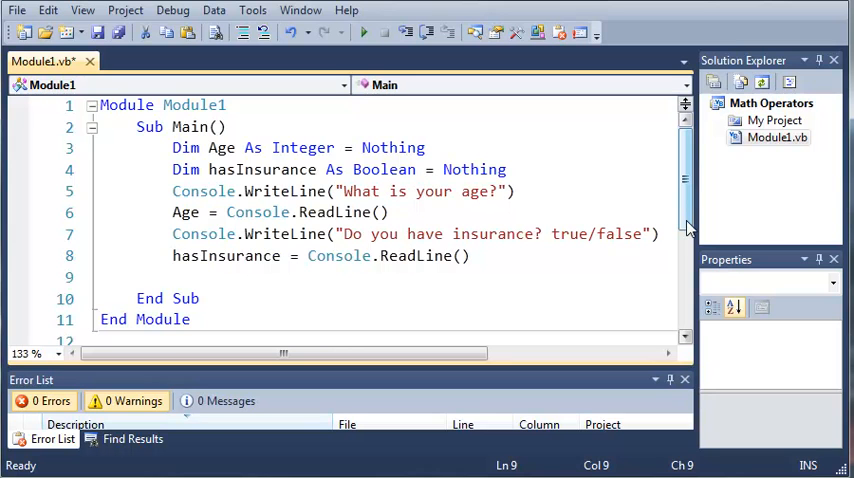
Step: Add If Age = 16 with nested If hasInsurance = True printing "You can drive legally"
text(if)
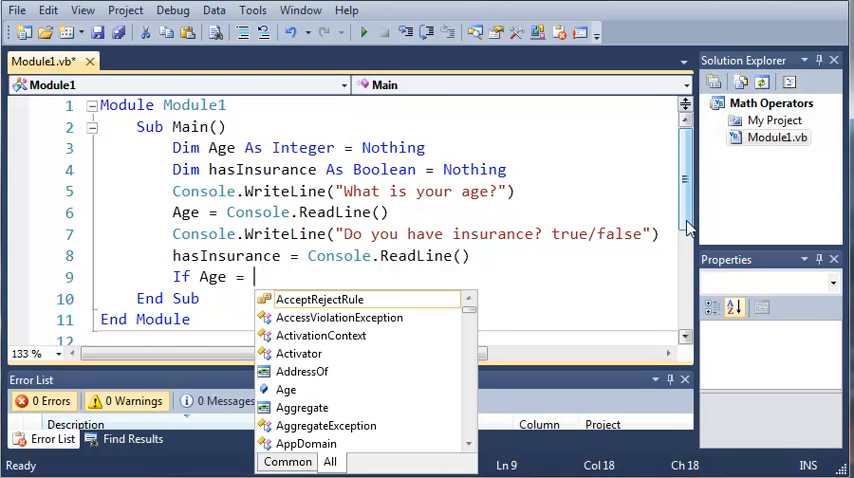
text(16 Then)
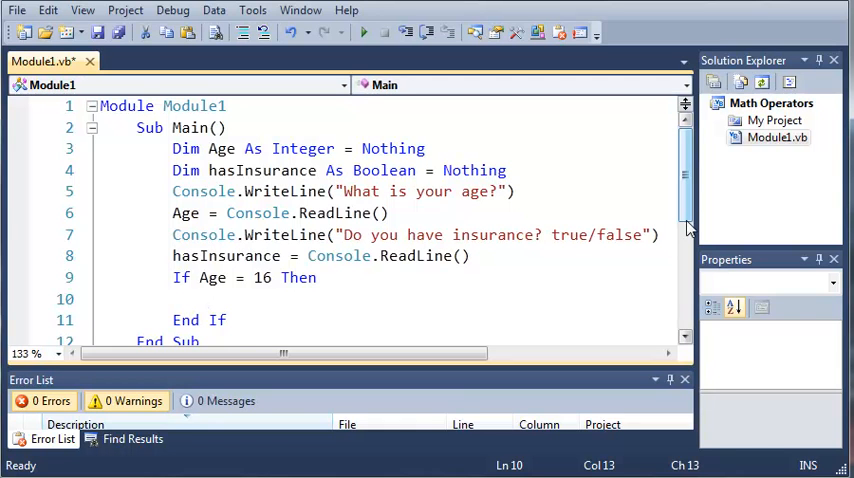
text(If h)
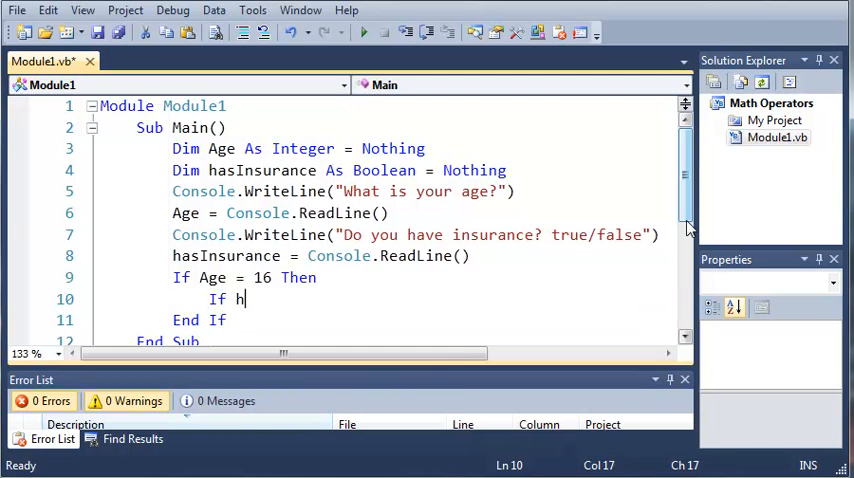
text(asInsurance = tr)
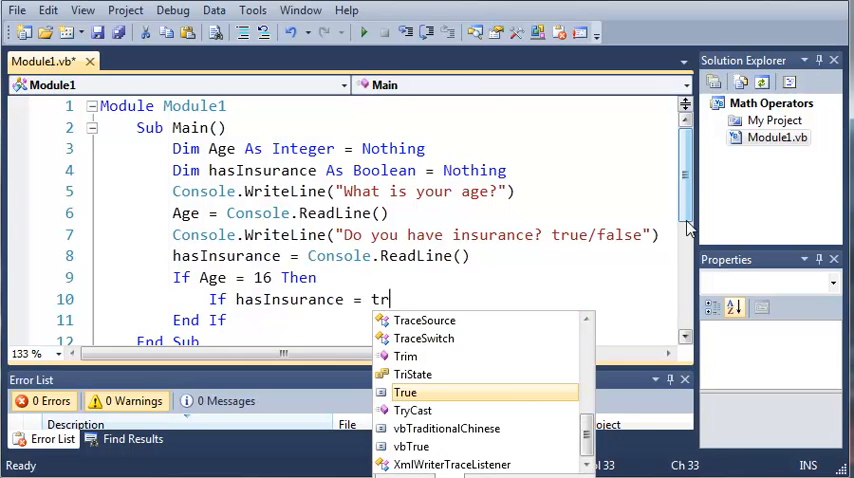
text(True Then)
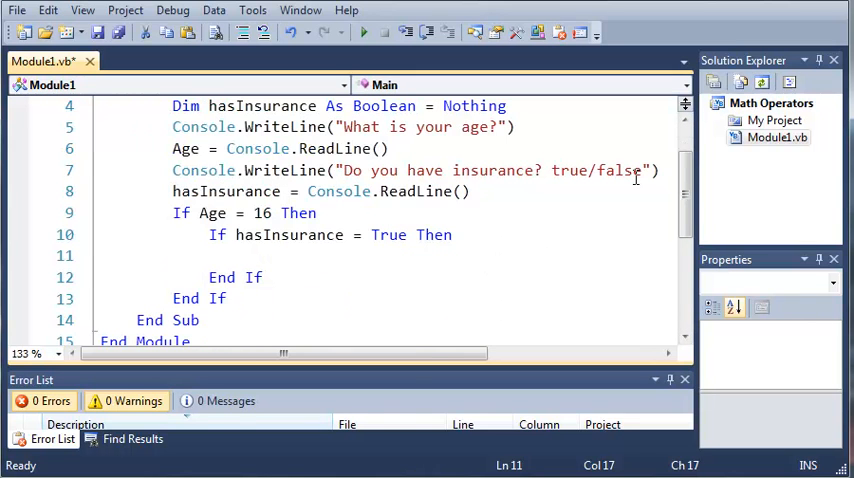
text(Console.WriteLine(")
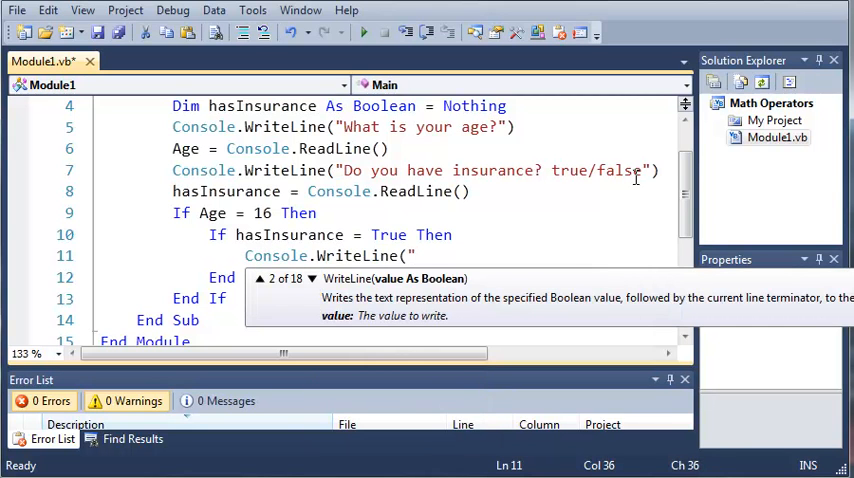
text(You can d)
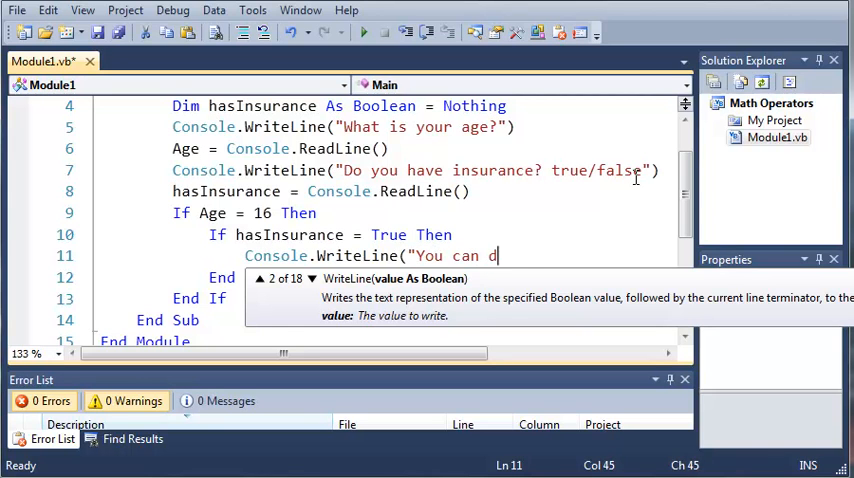
text(rive legally)
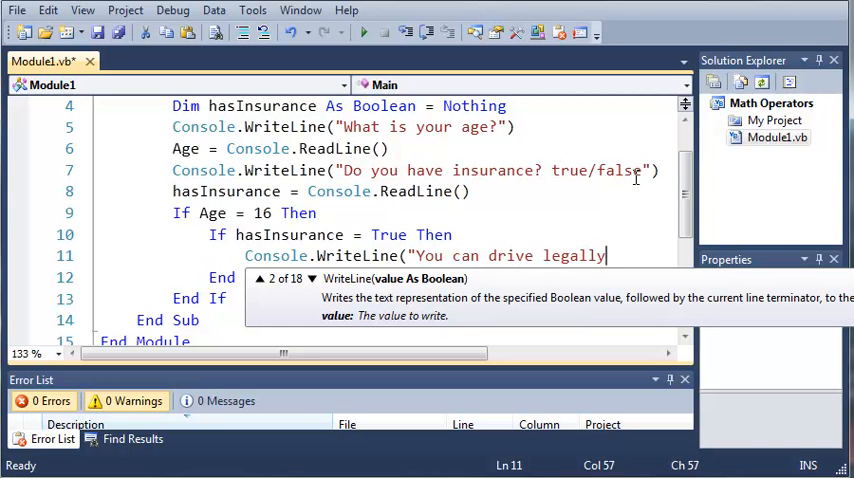
text())
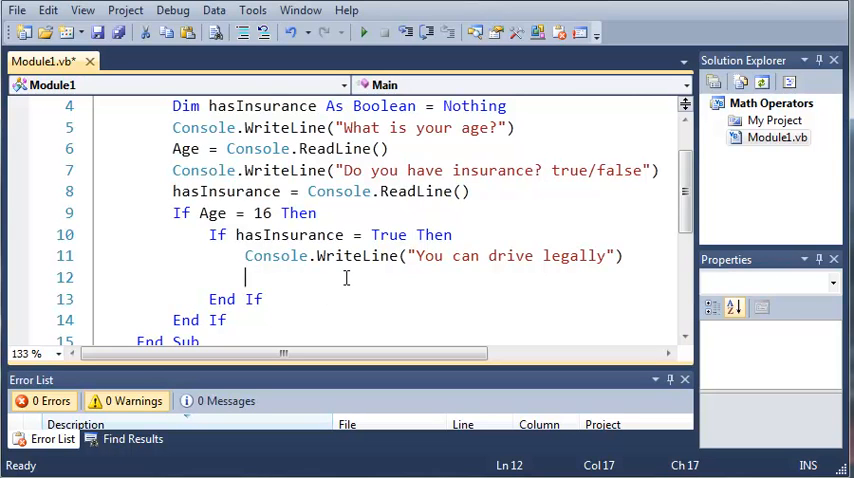
Step: Add an inner Else printing "You can drive... but don't get pulled over"
text(Else)
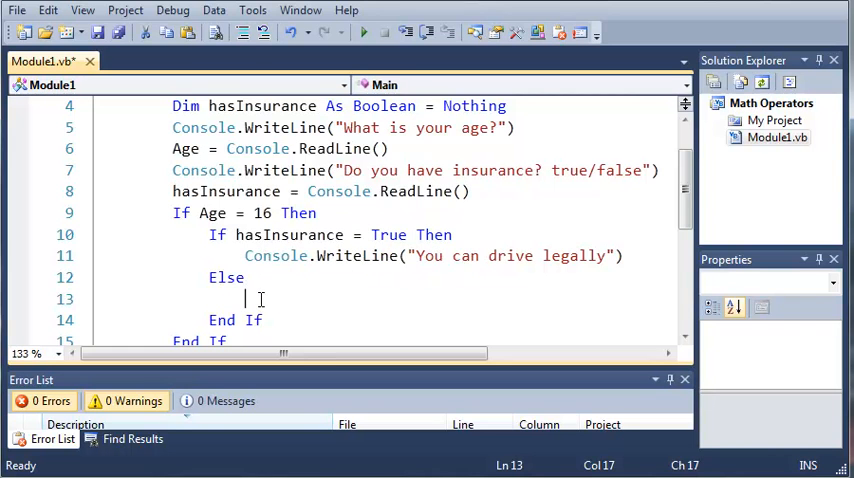
text(Console.WriteLine())
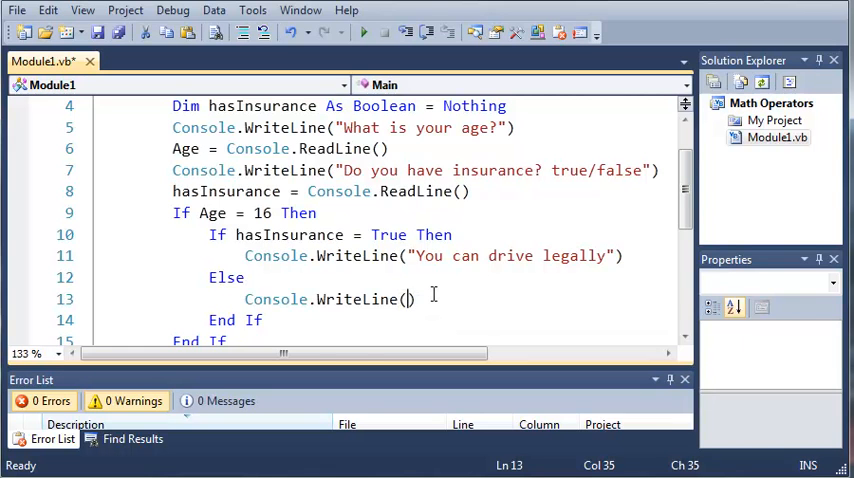
text("You can d)
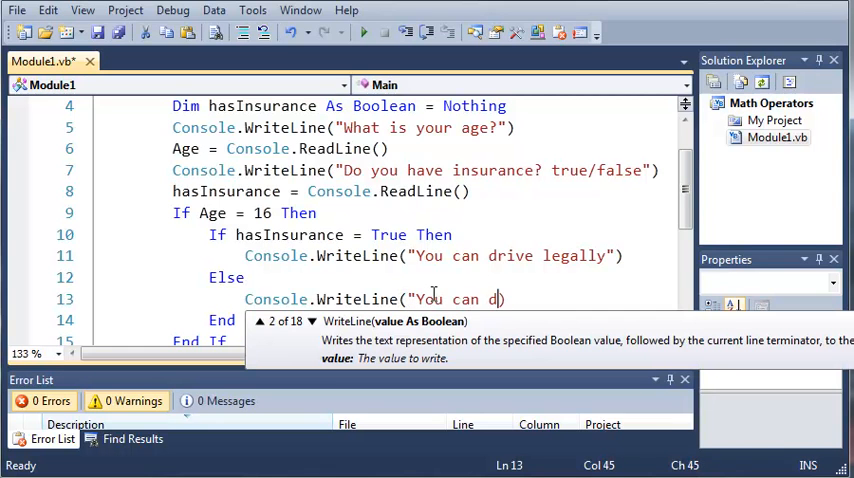
text(rive... but don't get pulled over or y))
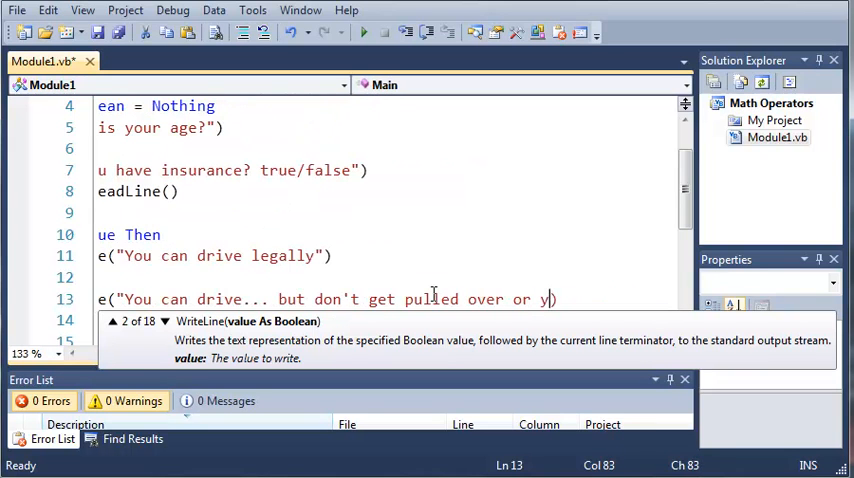
text(ou are scre)
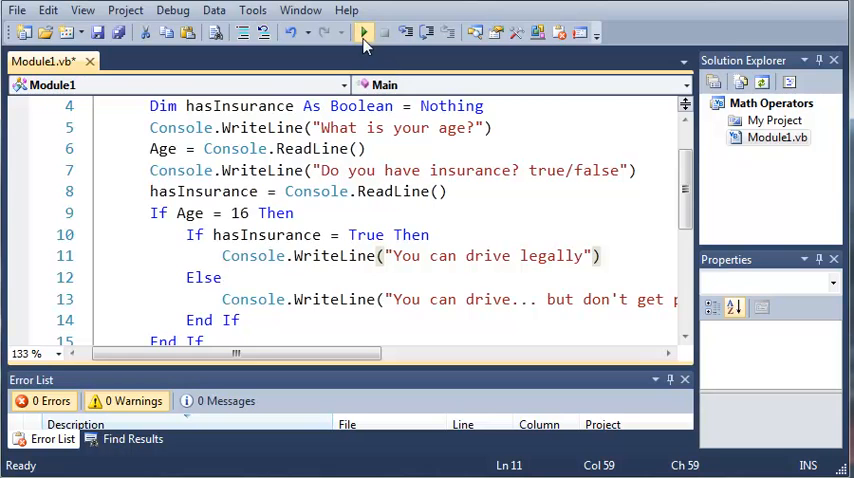
click(364, 32)
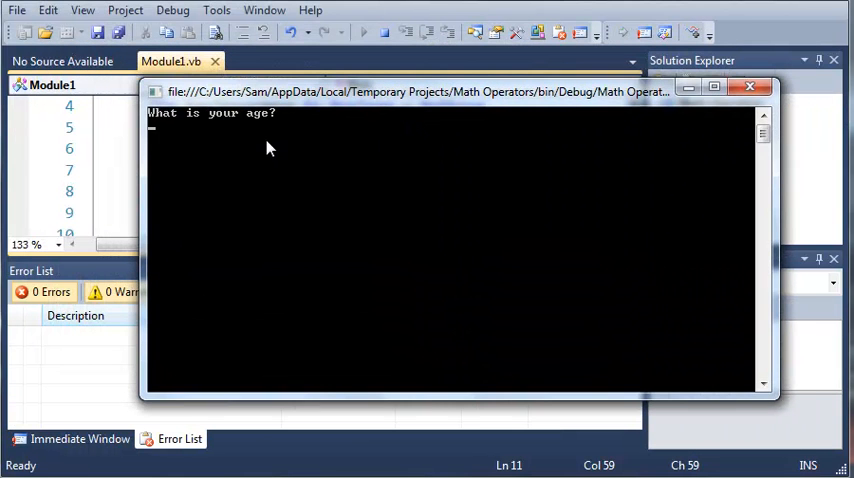
text(16)
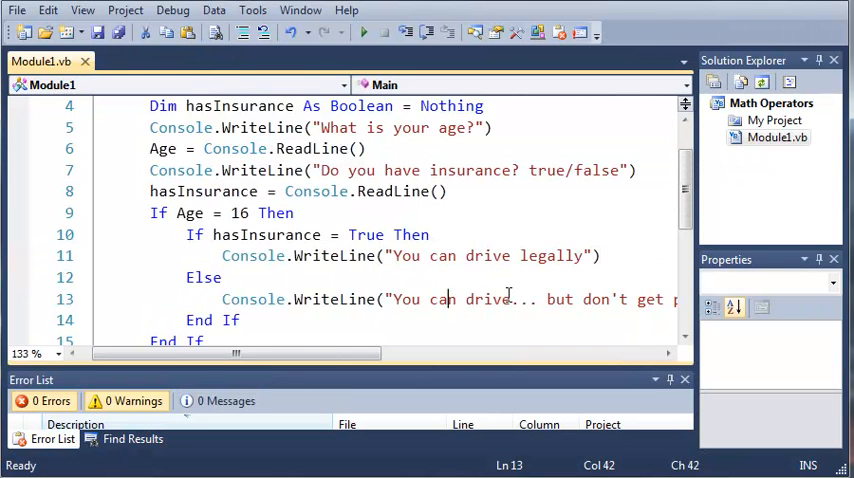
Step: Add Console.ReadLine() after the outer End If and run the program
scroll(down, 3)
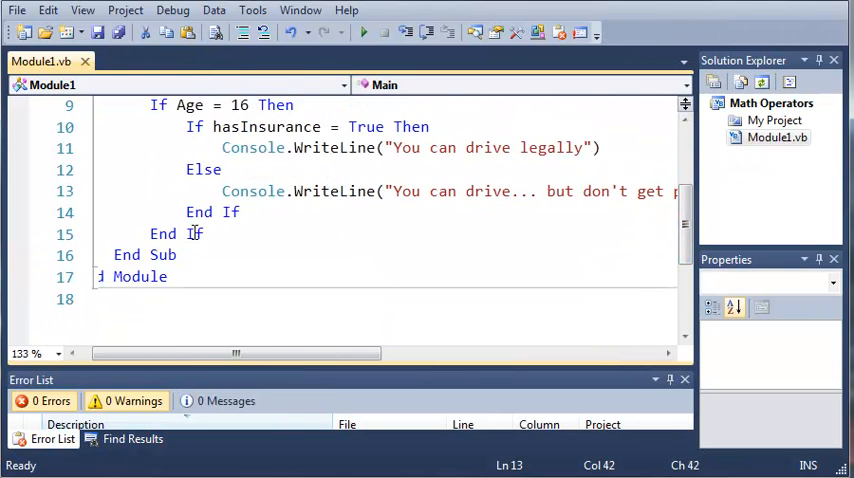
key(enter)
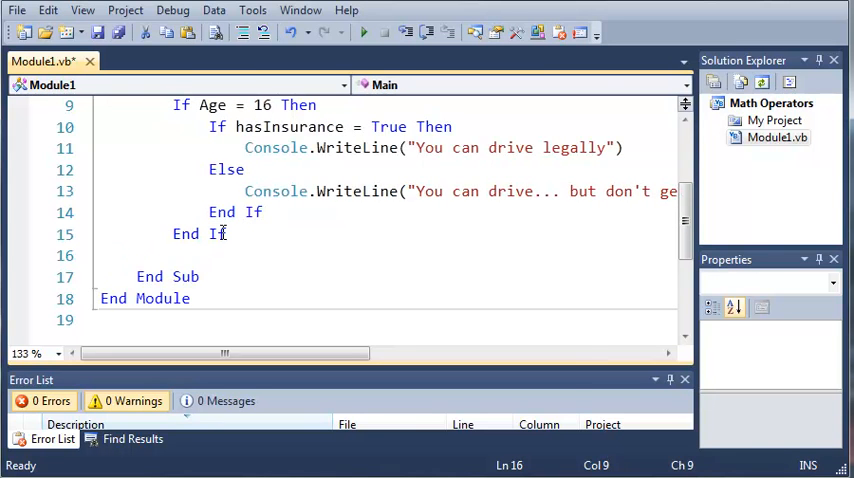
text(Console.ReadLine)
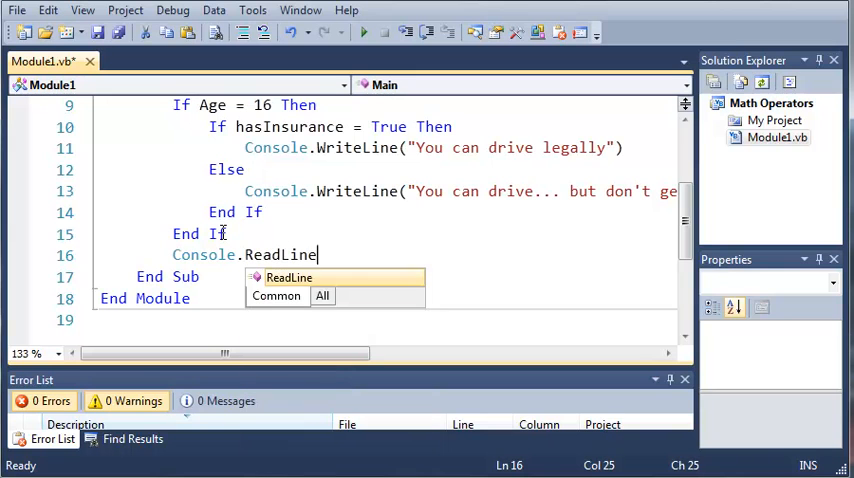
text(())
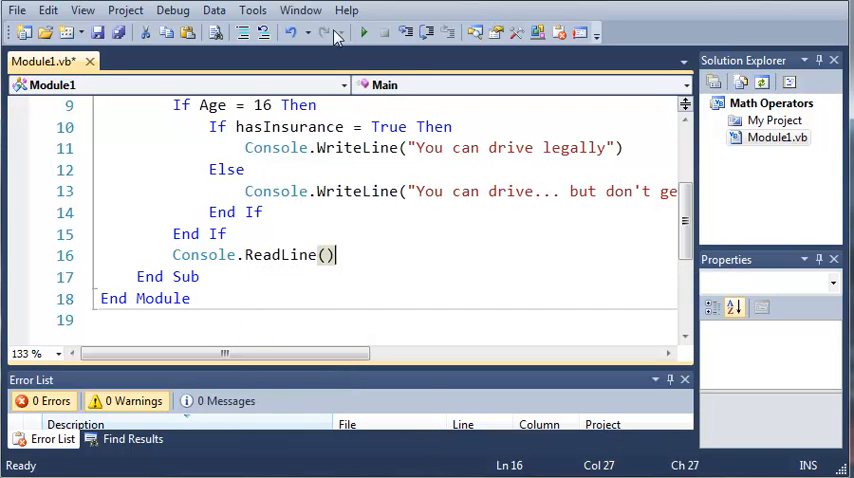
click(364, 33)
text(true)
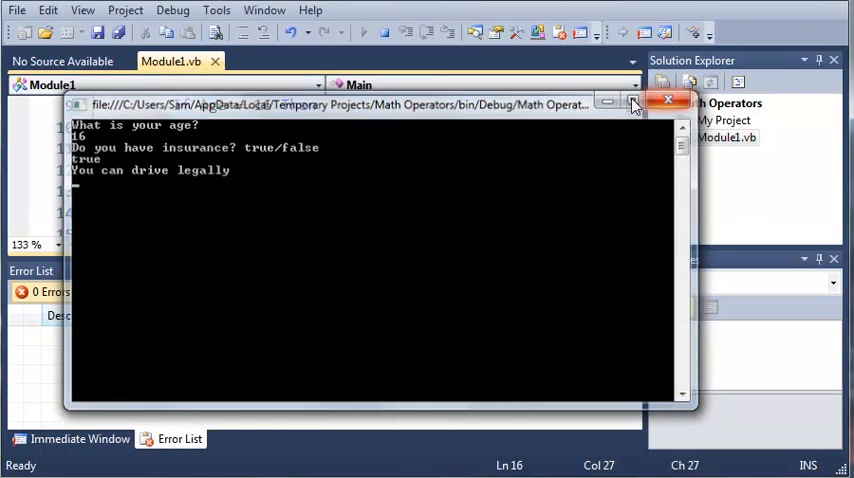
Step: Rerun the program with age 16 and insurance false
click(668, 100)
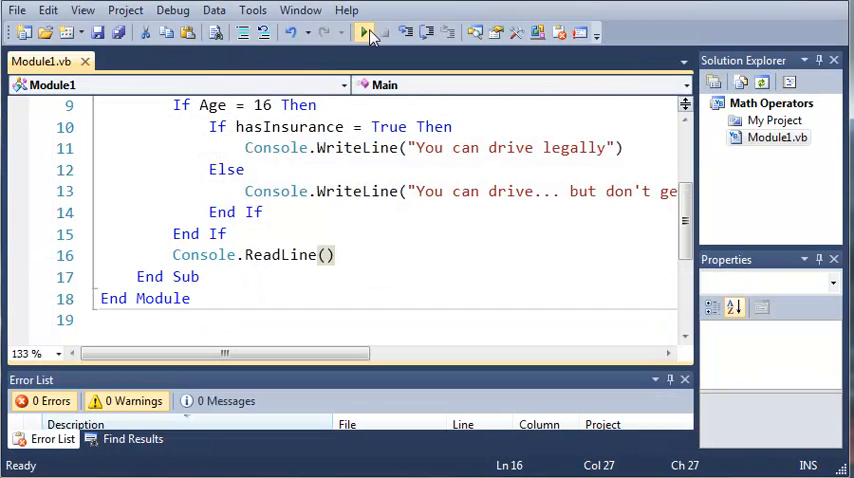
click(364, 32)
text(16)
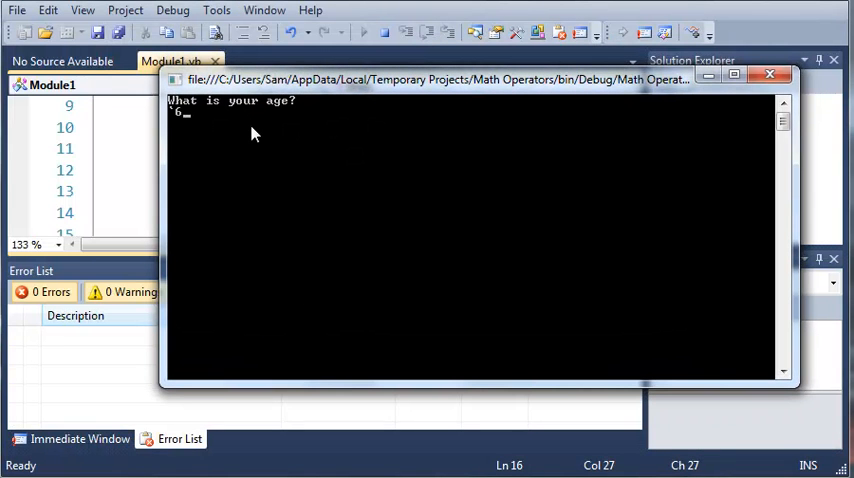
key(enter)
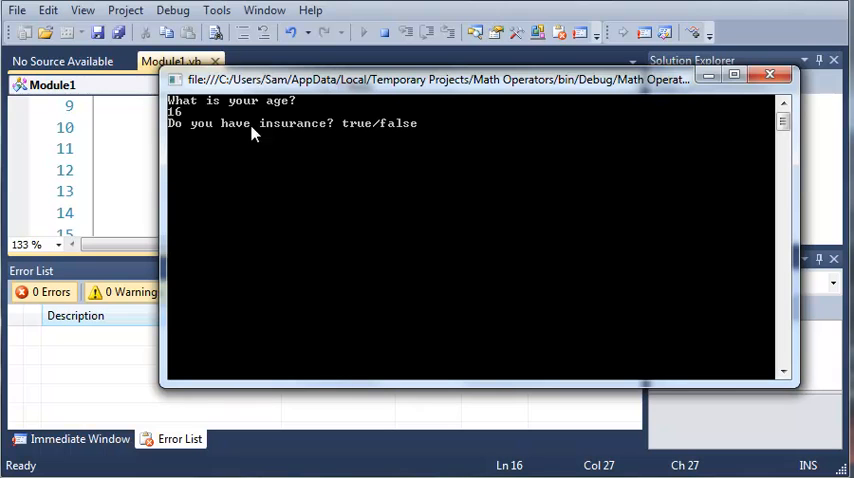
text(false)
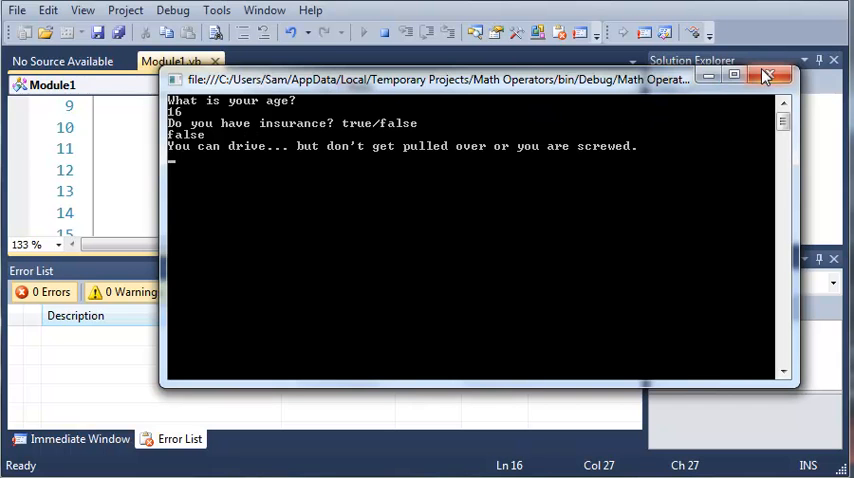
Step: Rerun the program with age 12 and insurance false
click(789, 75)
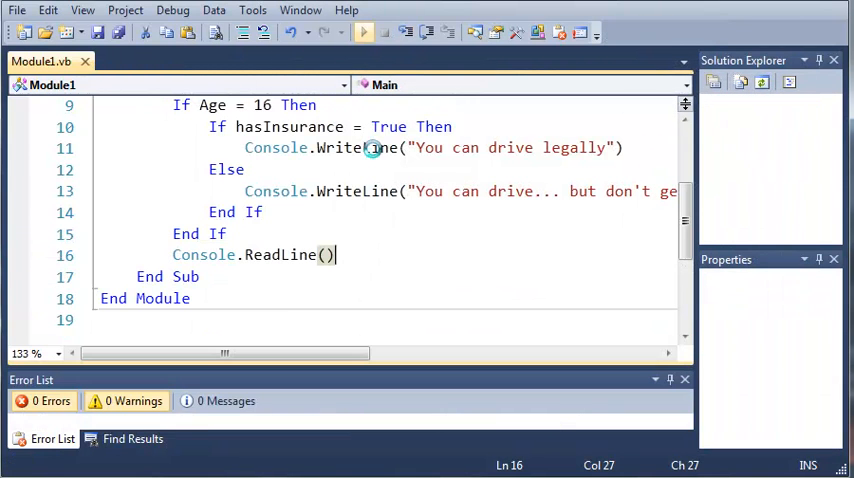
click(363, 32)
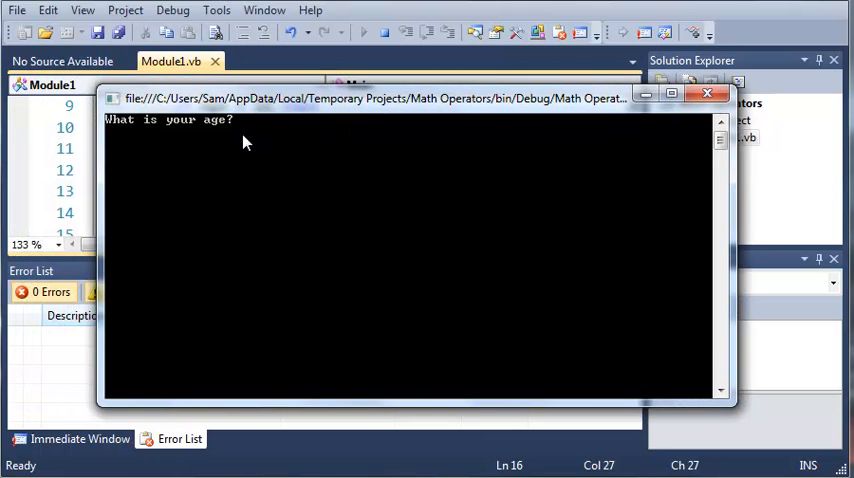
text(12)
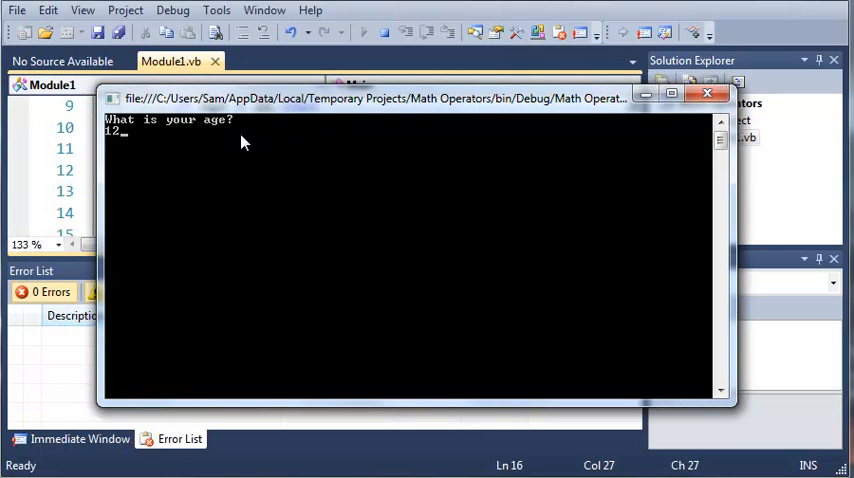
key(enter)
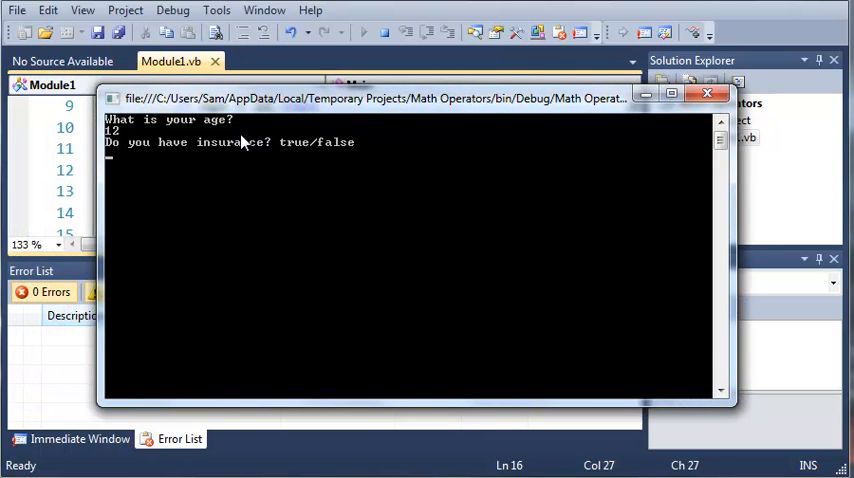
text(fals)
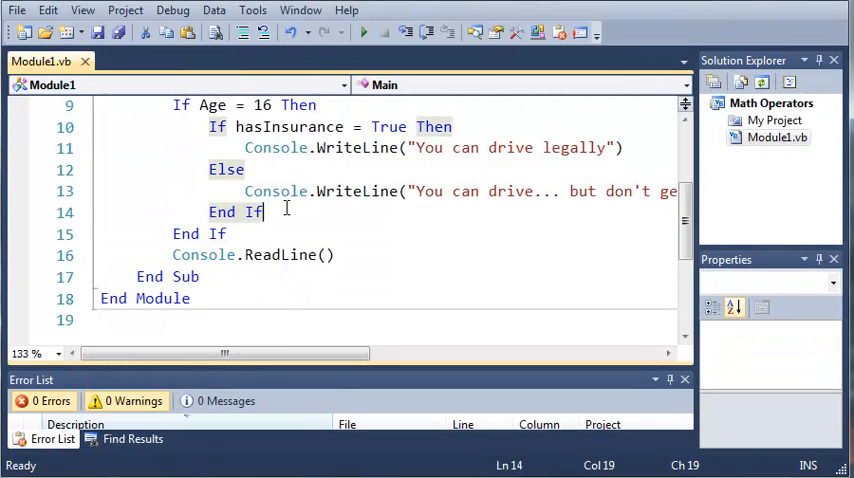
Step: Add an outer Else with Console.WriteLine("You cannot drive")
text(else)
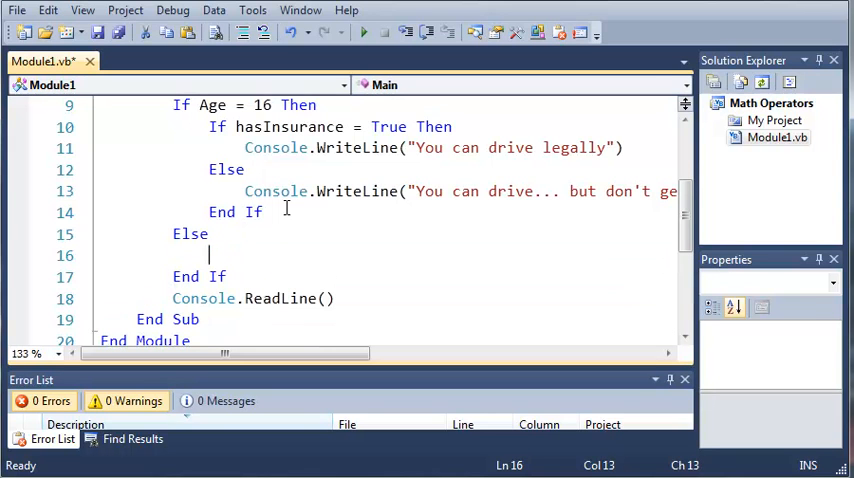
mouse_move(236, 234)
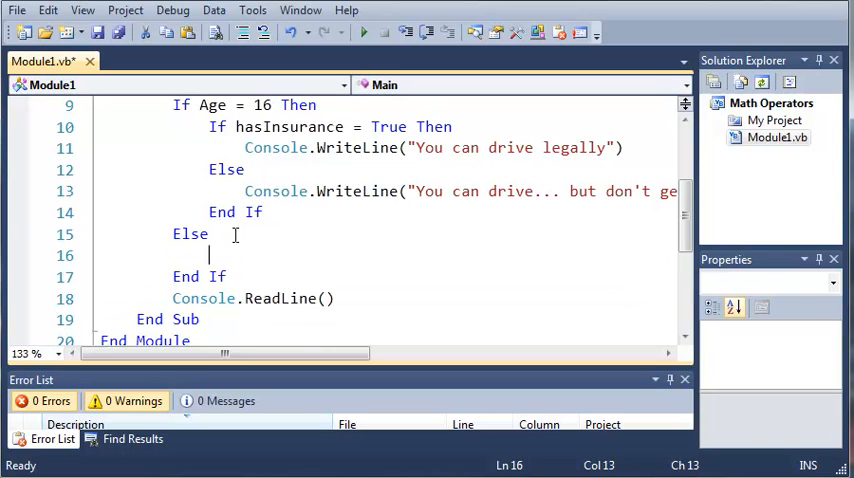
text(Console.Wri)
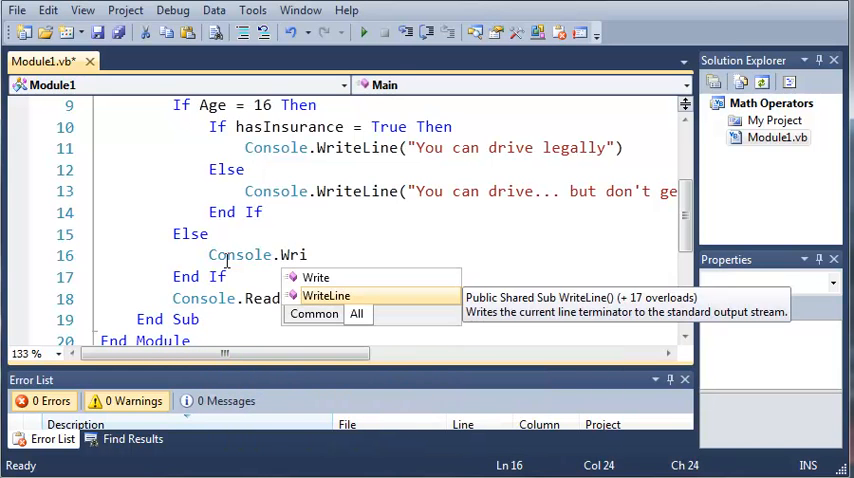
text(teLine("You cannot drive)
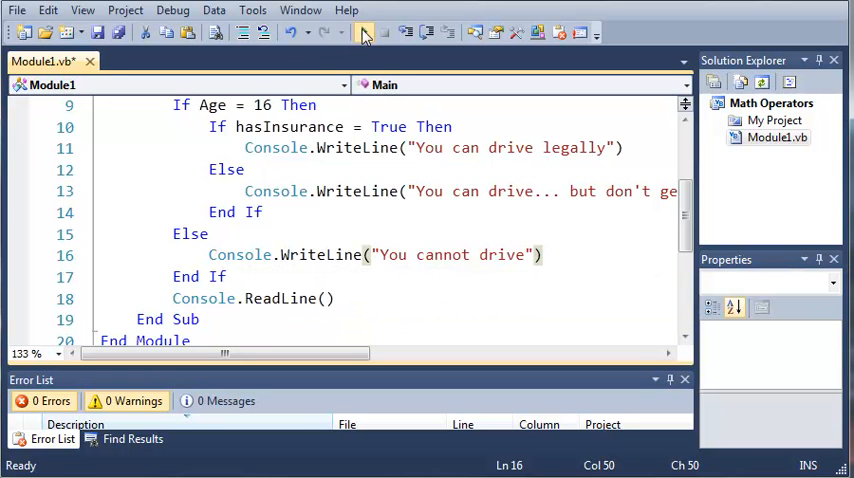
click(363, 32)
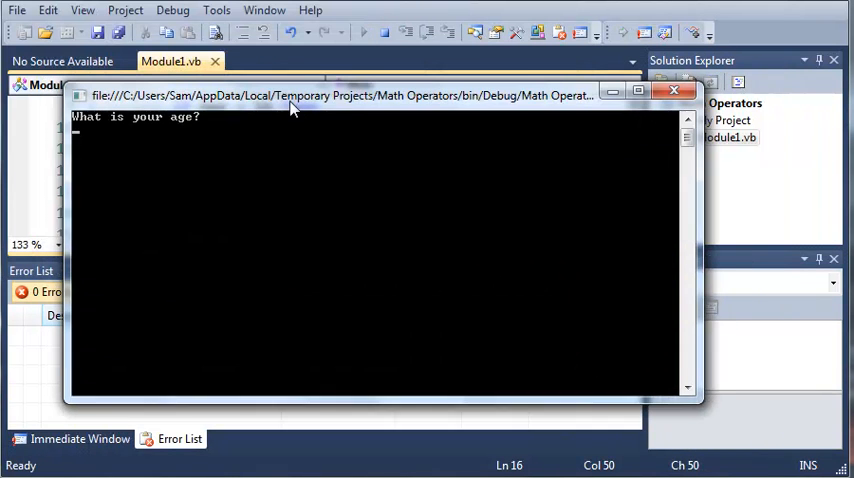
text(12)
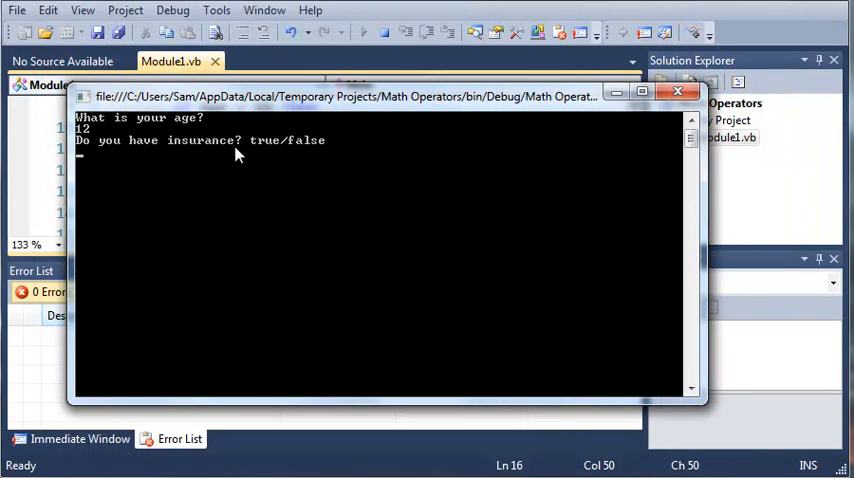
text(false)
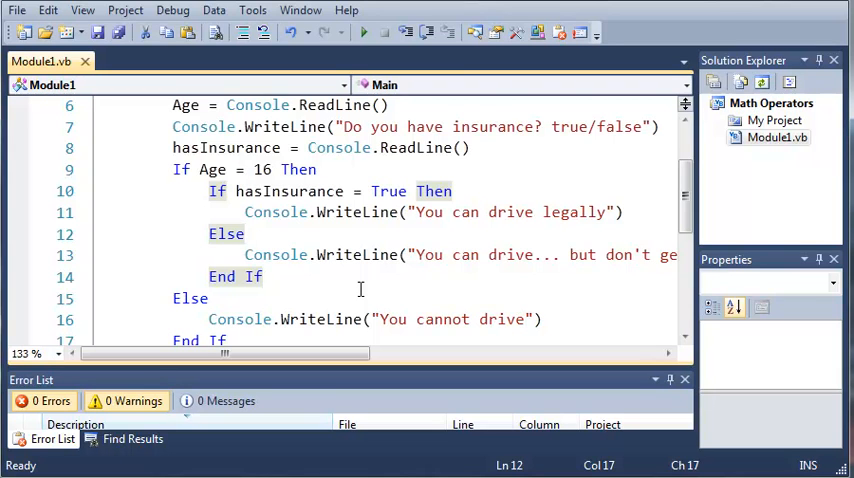
click(240, 169)
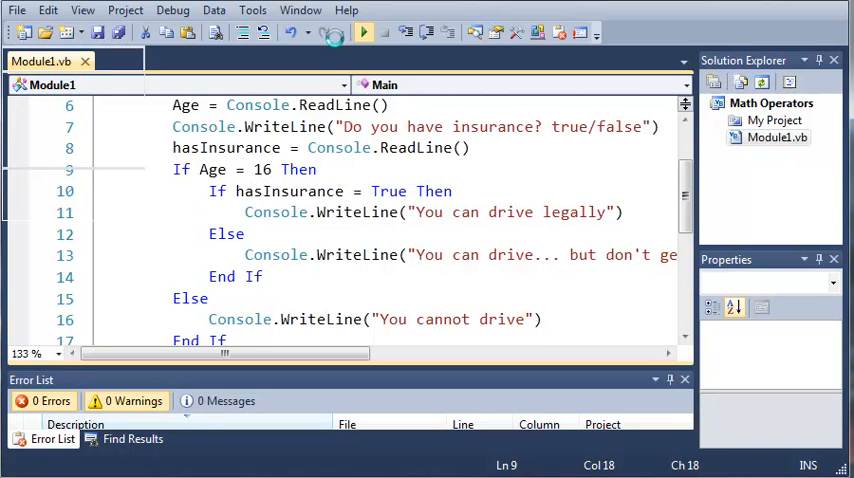
click(363, 32)
text(true)
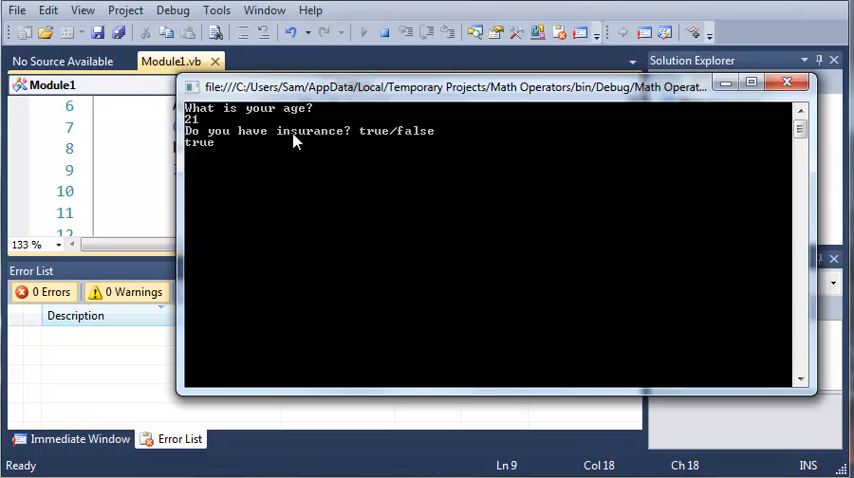
key(enter)
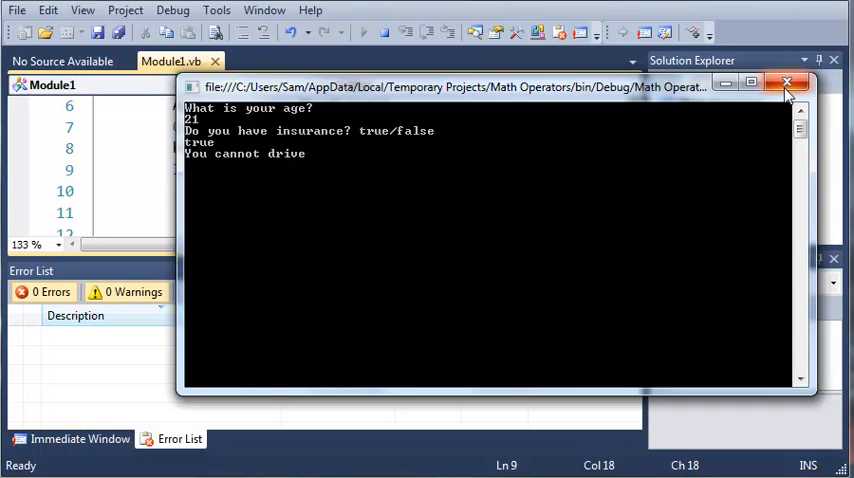
click(787, 82)
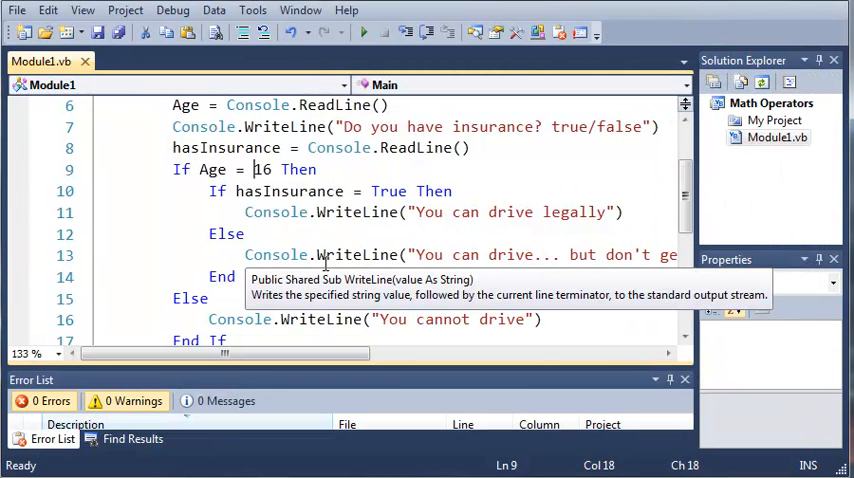